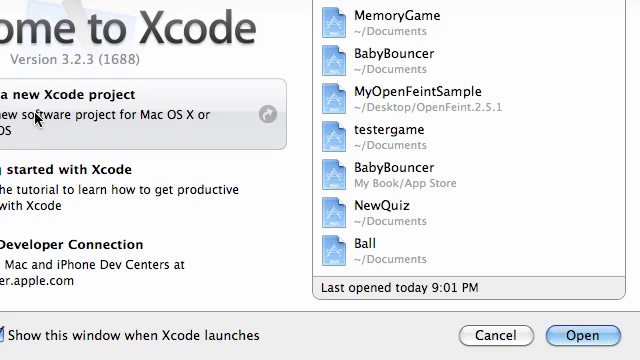
pyautogui.moveTo(100, 120)
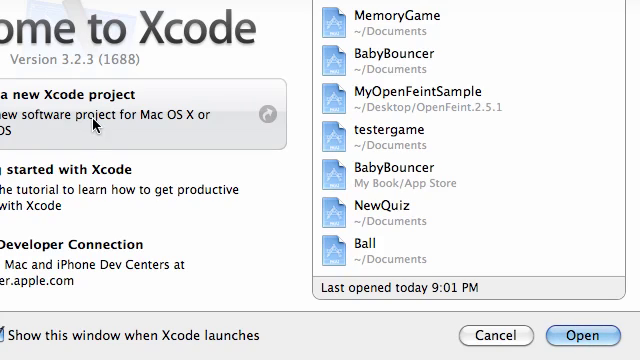
# Step: Create a View-based Application project named donttouchmethere and save it
pyautogui.click(90, 88)
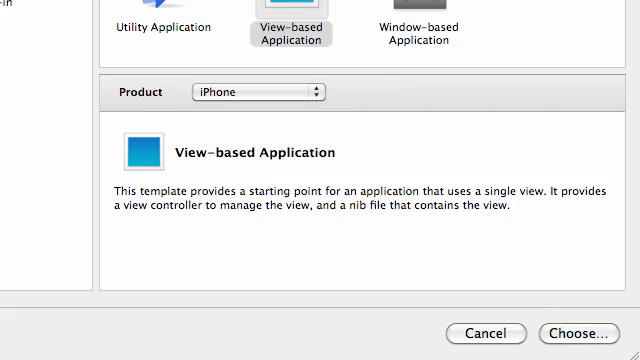
pyautogui.click(574, 332)
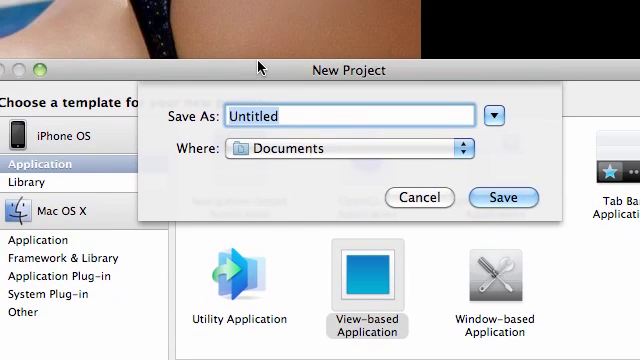
pyautogui.write('donttouchme')
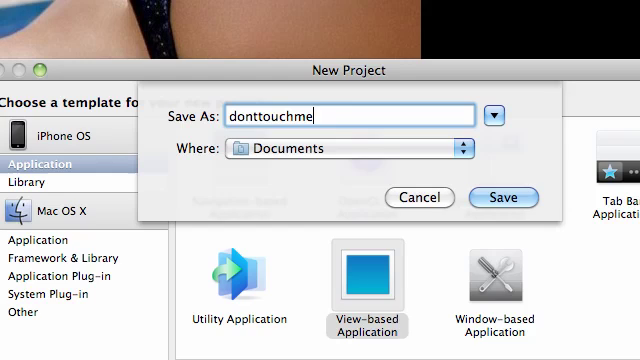
pyautogui.write('there')
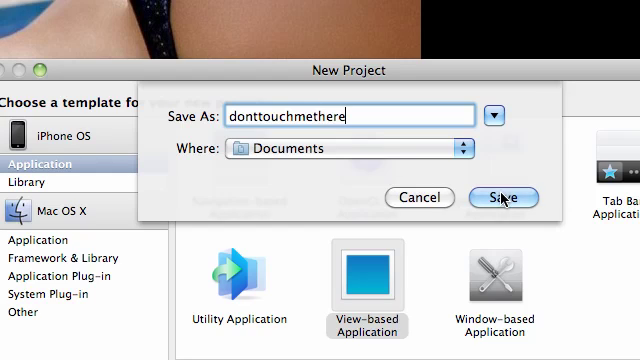
pyautogui.click(508, 198)
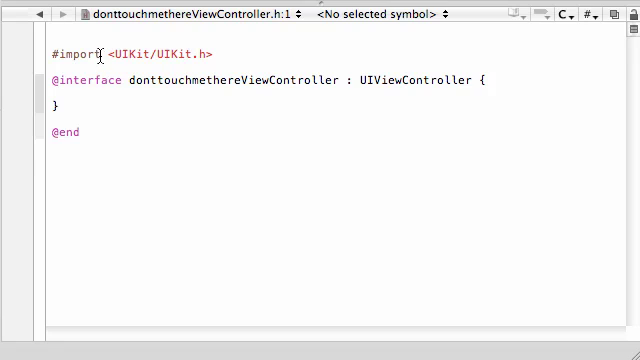
pyautogui.moveTo(30, 22)
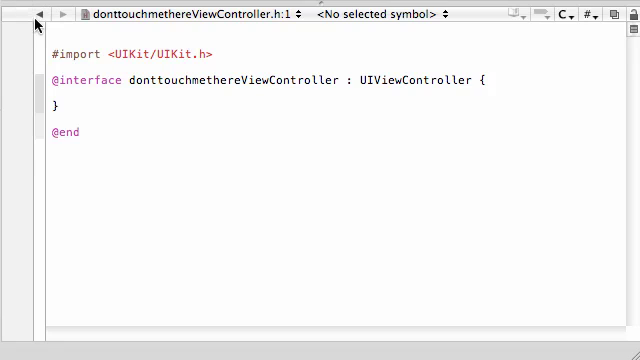
pyautogui.click(84, 104)
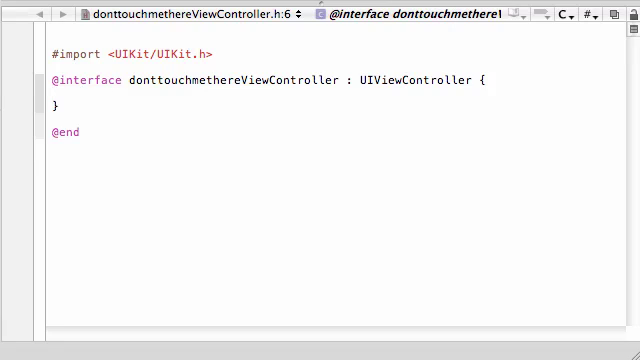
pyautogui.write('UILabel')
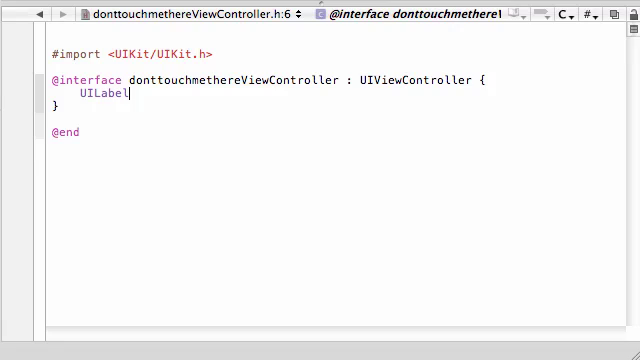
pyautogui.write('*')
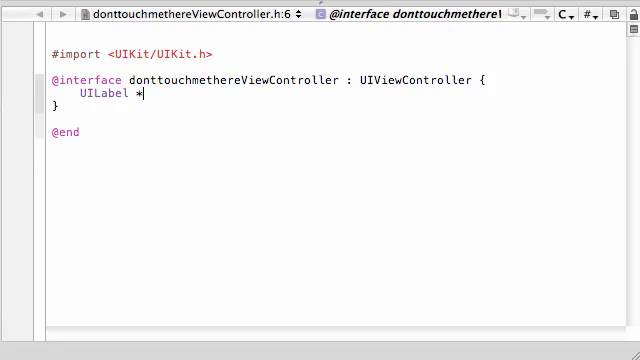
pyautogui.write('firstLa')
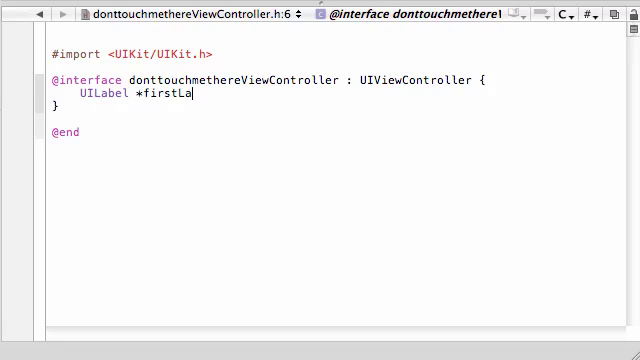
pyautogui.write('bel;')
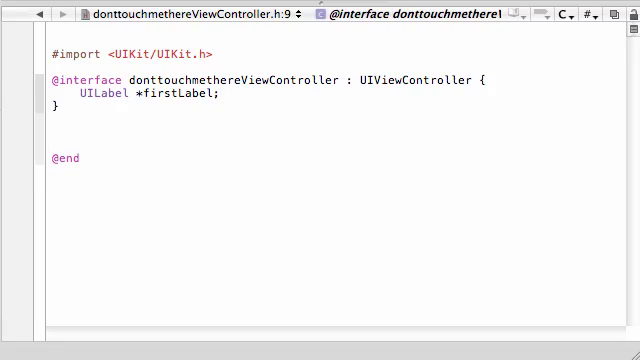
pyautogui.write('@property')
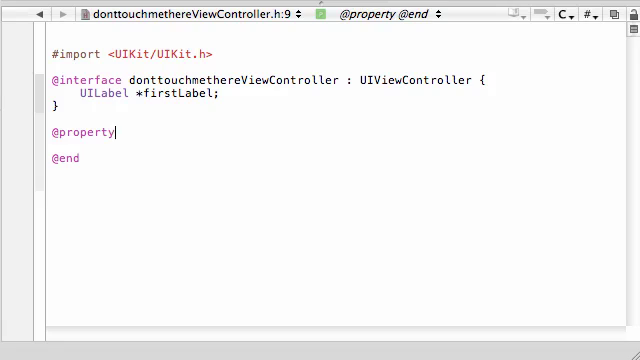
pyautogui.write('(nonatomic)')
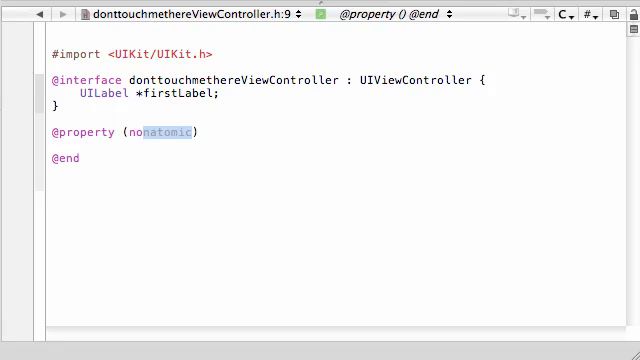
pyautogui.write(', retain')
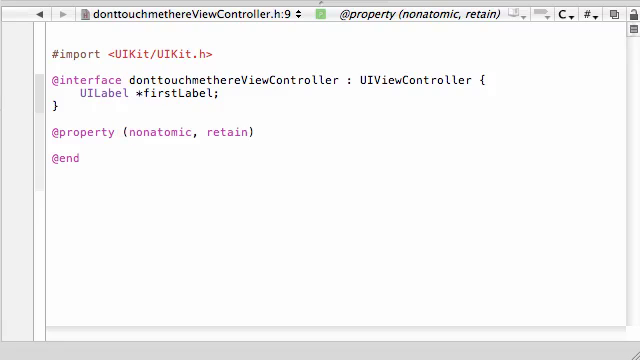
pyautogui.write('IBOutlet')
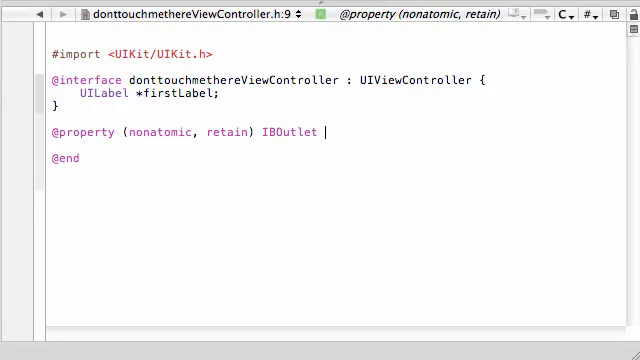
pyautogui.write('UILb')
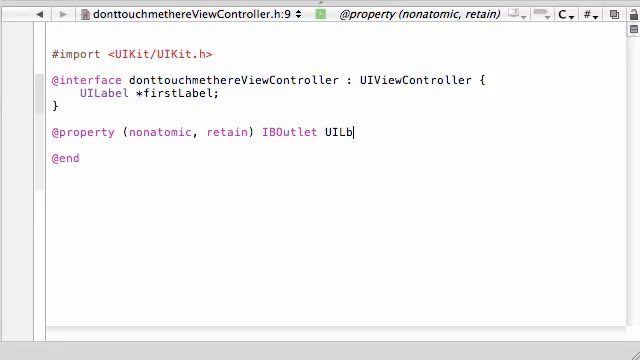
pyautogui.press('Backspace')
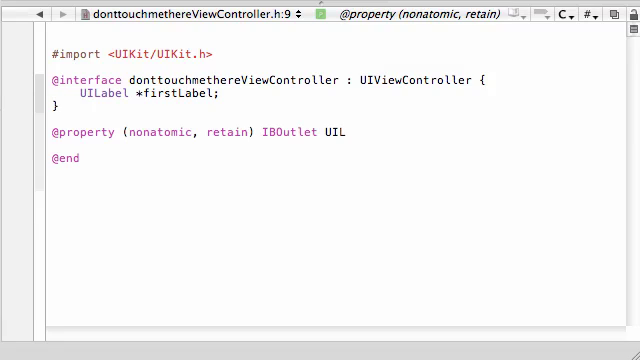
pyautogui.write('abel')
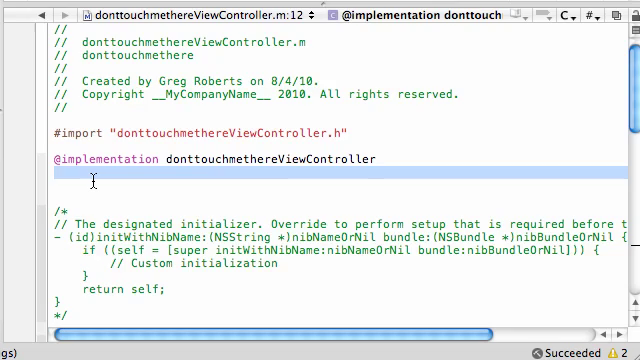
pyautogui.write('@s')
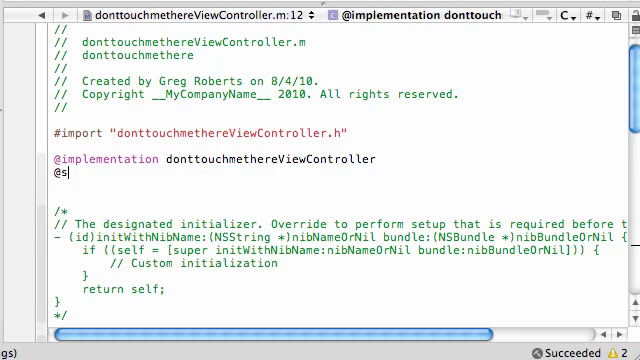
pyautogui.write('ynthesize')
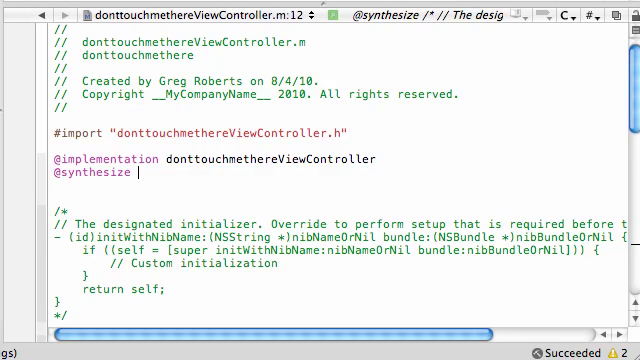
pyautogui.write('firstLab')
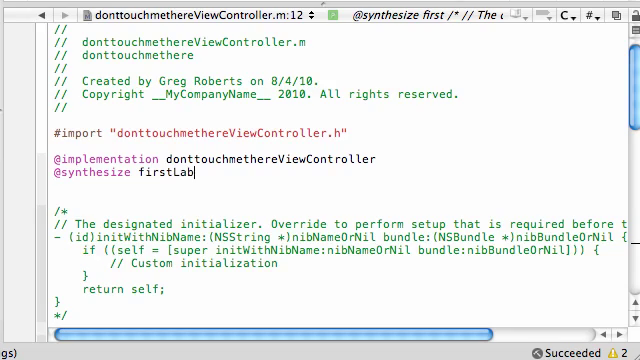
pyautogui.write('el;')
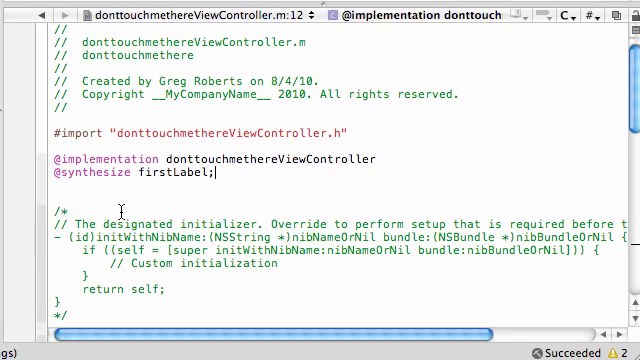
pyautogui.scroll(-3)
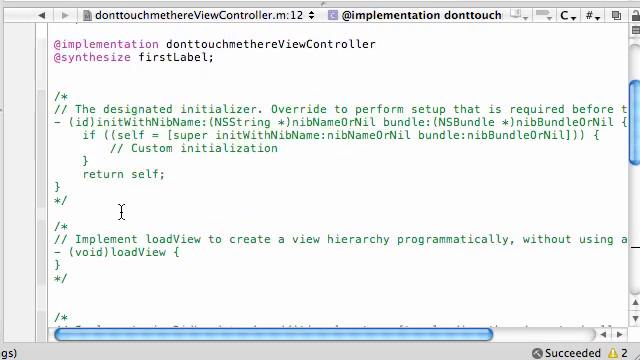
pyautogui.scroll(-3)
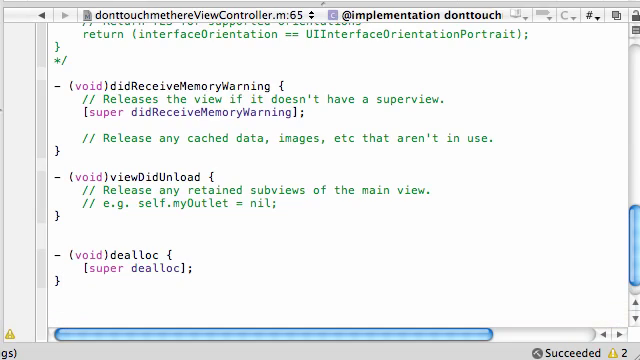
pyautogui.scroll(-3)
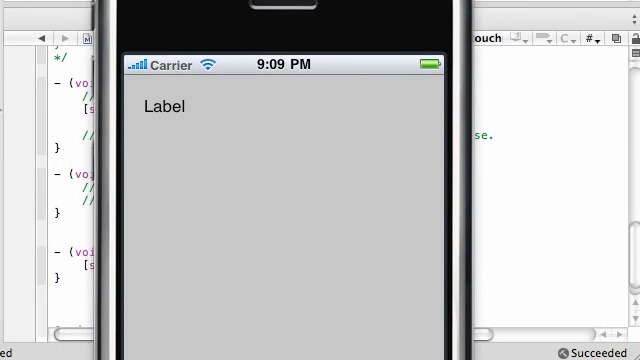
pyautogui.moveTo(308, 216)
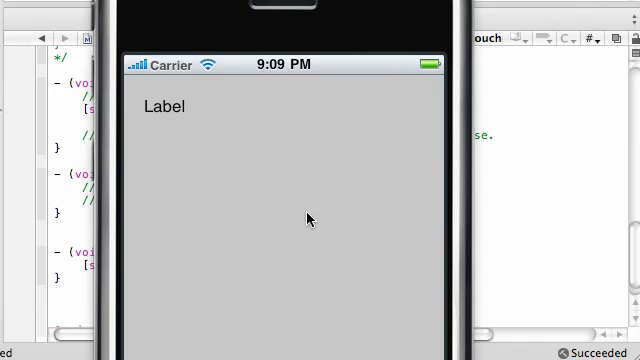
pyautogui.moveTo(262, 194)
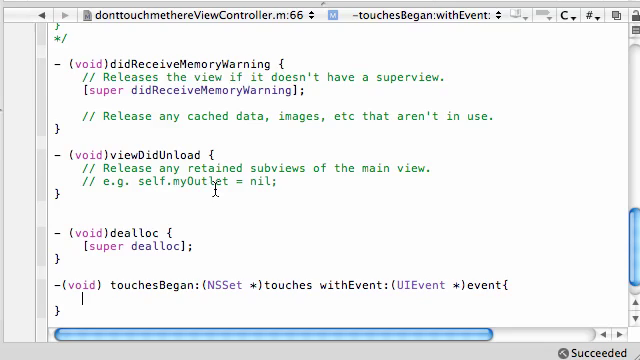
# Step: Inside touchesBegan set firstLabel.text=@"you touched tghe sfreen"; correcting a typo along the way
pyautogui.scroll(-3)
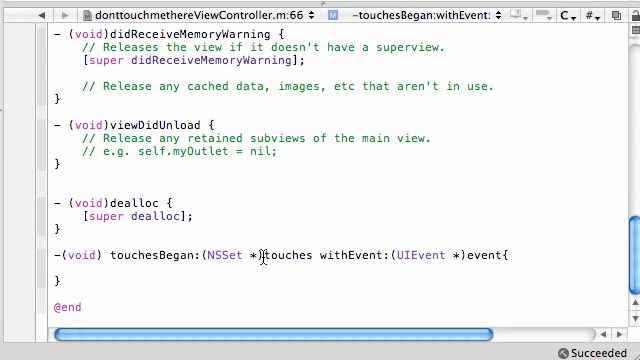
pyautogui.press('Return')
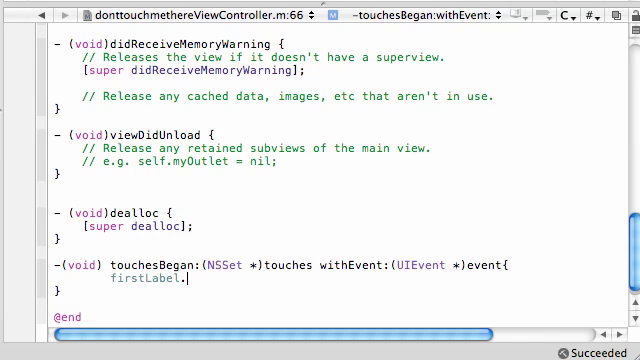
pyautogui.write('text=')
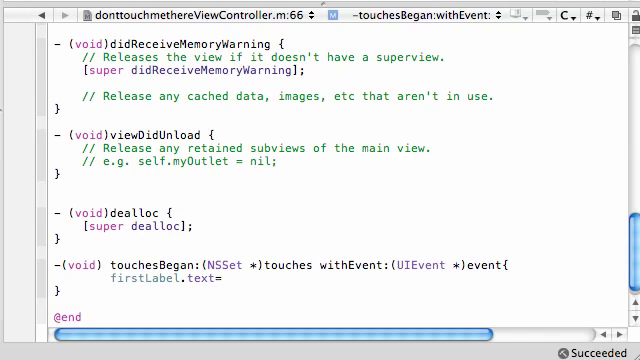
pyautogui.write('@""')
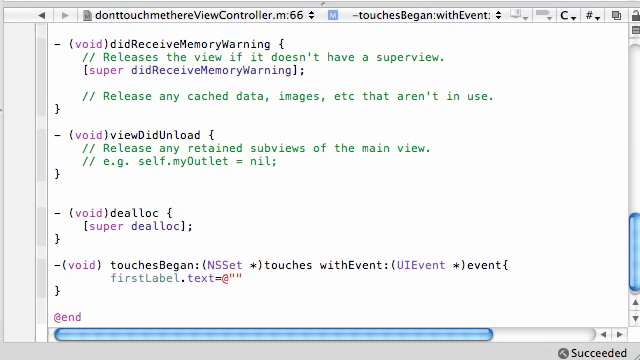
pyautogui.write('you fir')
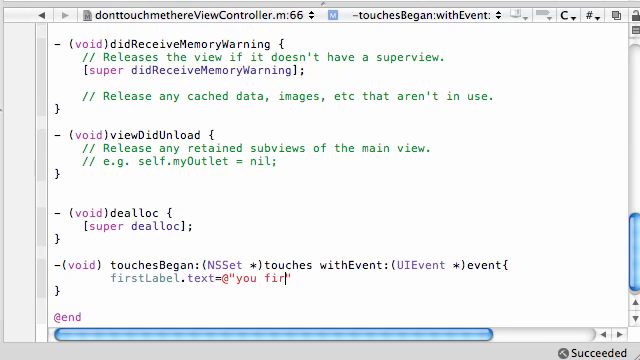
pyautogui.press('Backspace')
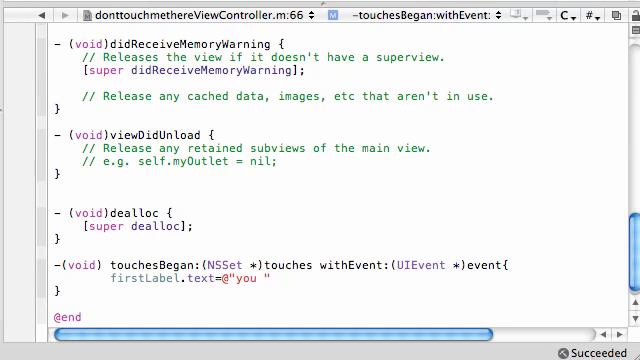
pyautogui.write('touched tghe sfreen')
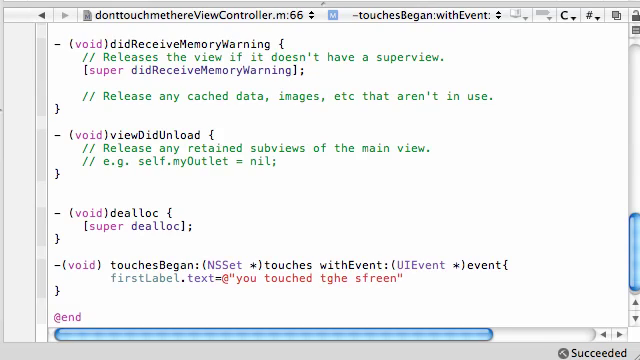
pyautogui.write(';')
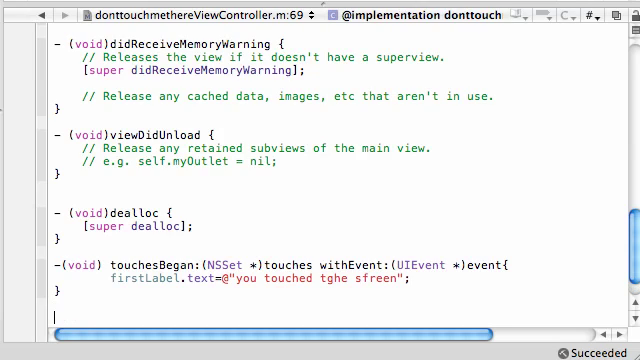
# Step: Add the -(void) touchesEnded:withEvent: method via code completion with an empty brace body
pyautogui.scroll(-3)
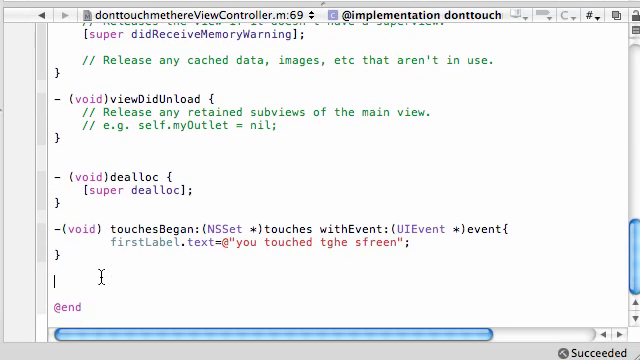
pyautogui.write('-()')
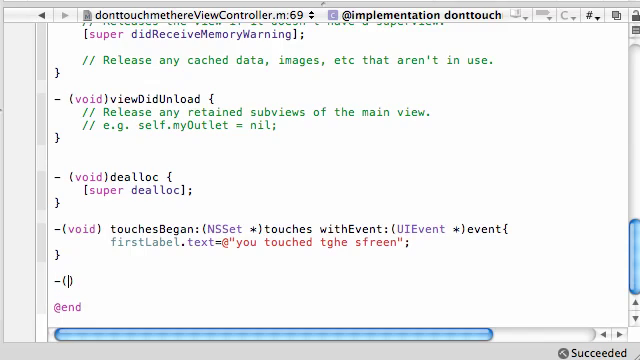
pyautogui.write('void) toi')
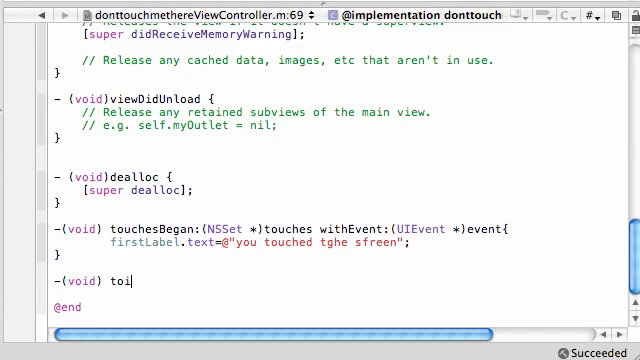
pyautogui.press('Backspace')
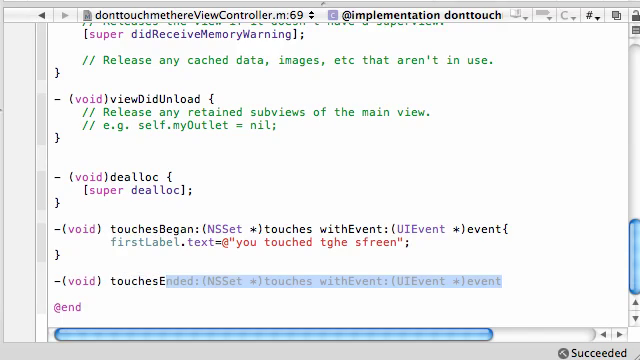
pyautogui.write('{}')
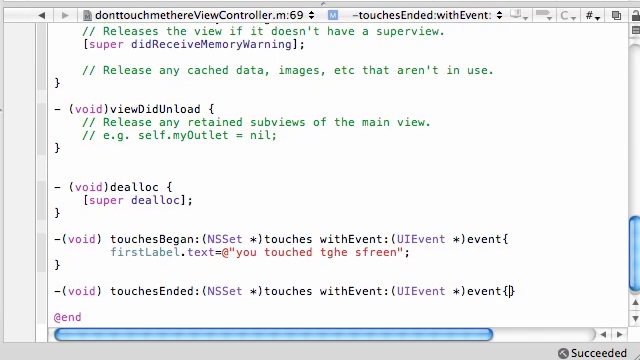
pyautogui.press('Return')
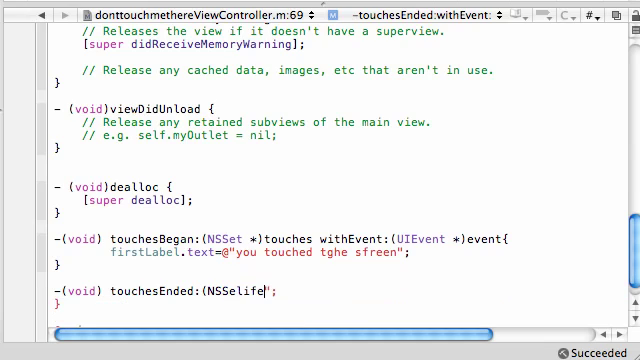
# Step: Set firstLabel.text to @"you lfieted ut finger off the screen" inside touchesEnded
pyautogui.write('ted ur finger off th')
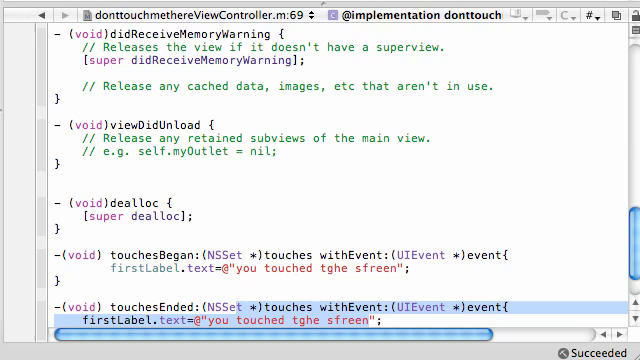
pyautogui.scroll(-3)
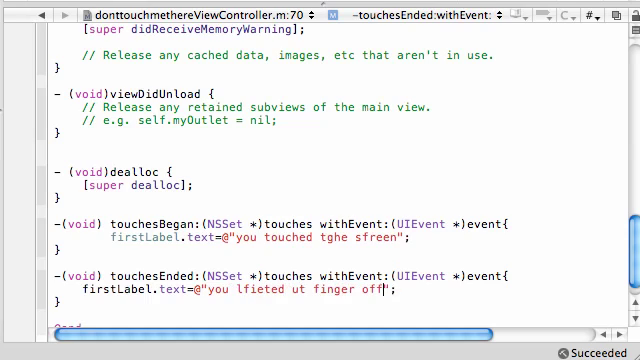
pyautogui.write('the screen')
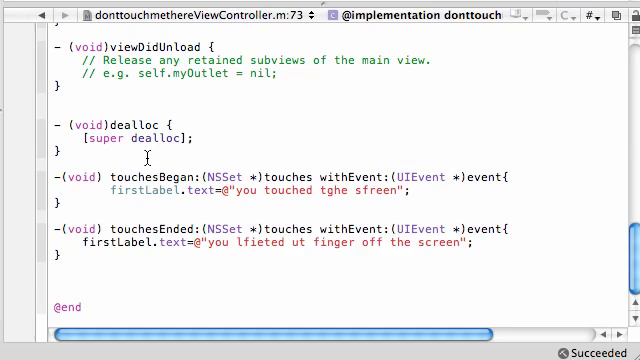
# Step: Add -(void)touchesMoved:(NSSet *)touches withEvent:(UIEvent *)event setting firstLabel.text=@"you are movign ur finger";
pyautogui.write('-(void)')
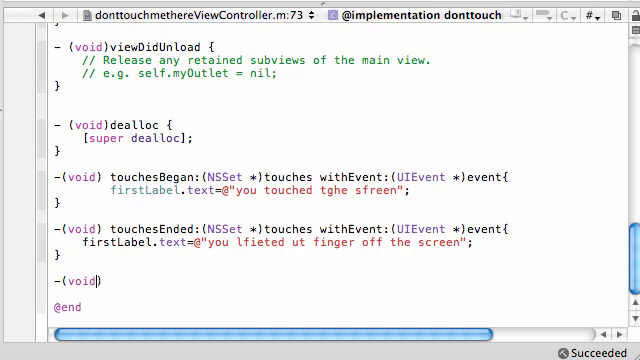
pyautogui.write('t')
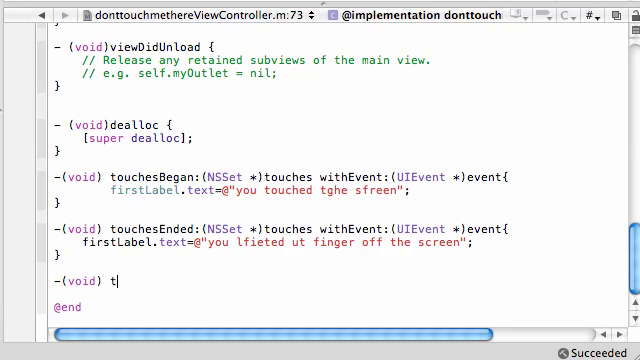
pyautogui.write('ouchesMo')
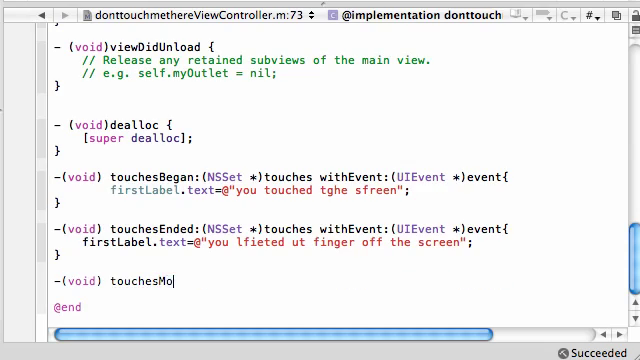
pyautogui.write('ved:(NSSet *)touches withEvent:(UIEvent *)event{}')
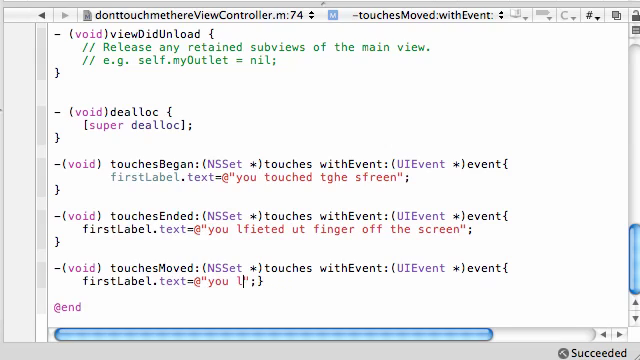
pyautogui.write('ove')
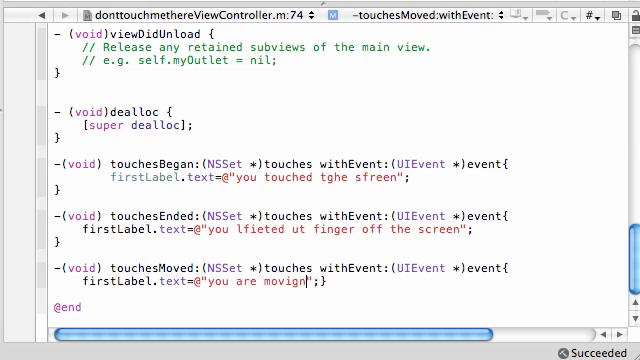
pyautogui.write('ur finger')
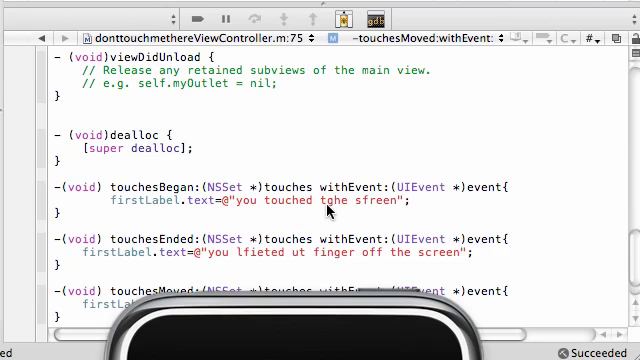
pyautogui.moveTo(236, 332)
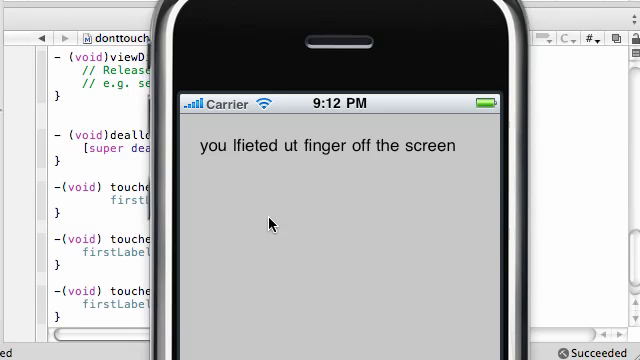
pyautogui.moveTo(228, 176)
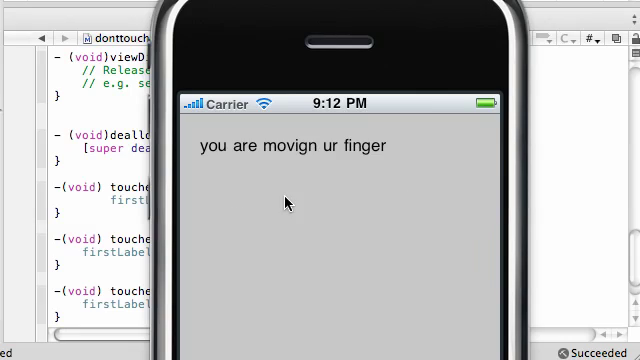
pyautogui.moveTo(320, 244)
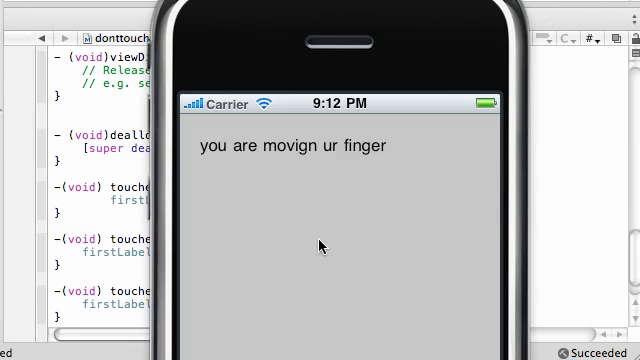